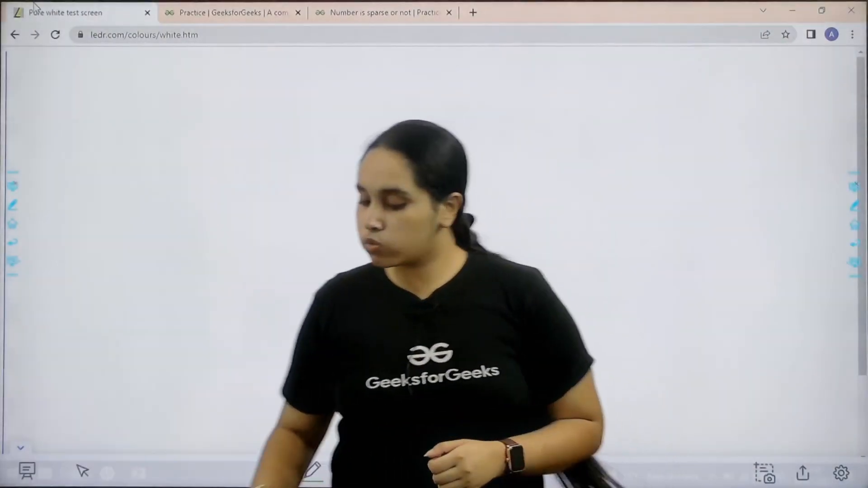
Step: Switch to the Practice | GeeksforGeeks tab showing the unsolved Basic problem list
click(227, 11)
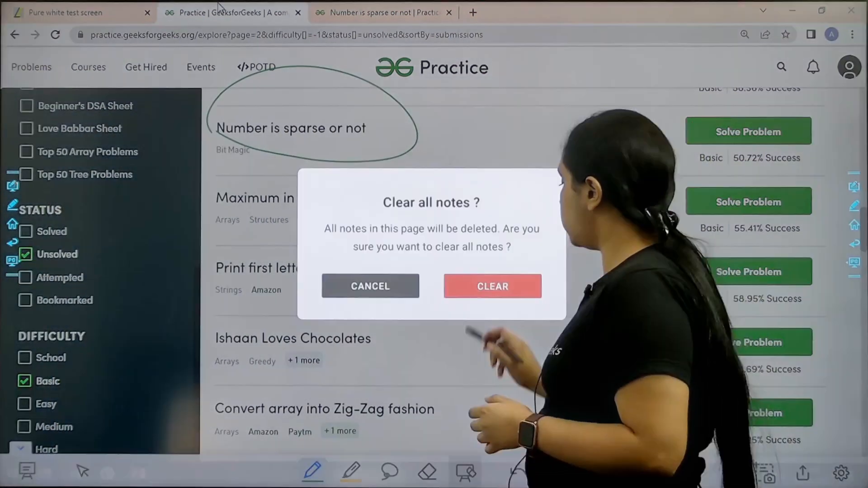
Step: Open the 'Number is sparse or not' problem editor with its Python3 template
click(492, 287)
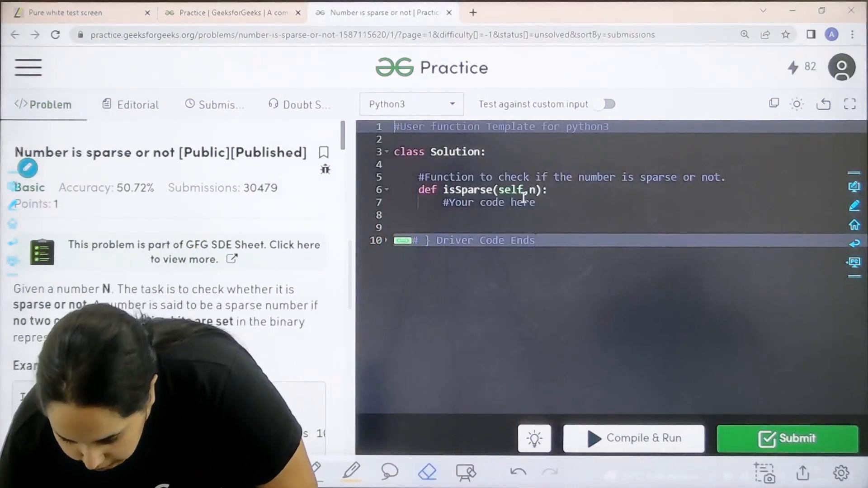
Step: Write isSparse: self.n=n, return 1 if n&(n>>1)==0, else return 0
key(enter)
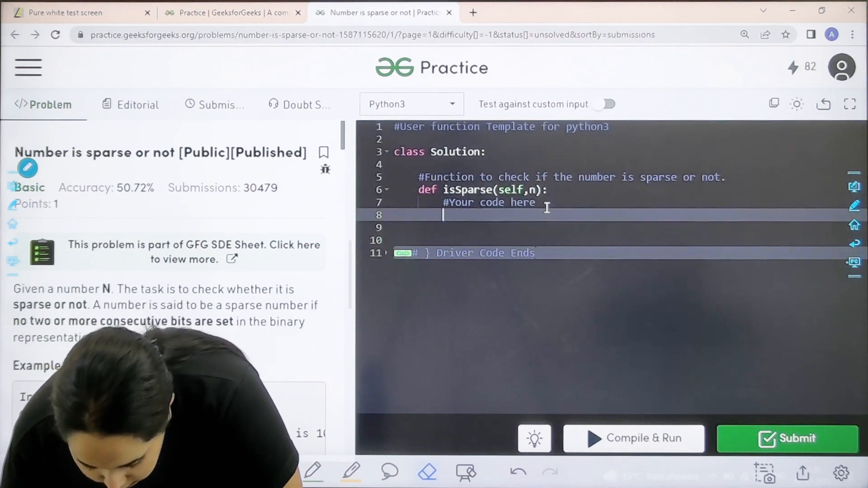
text(self.n)
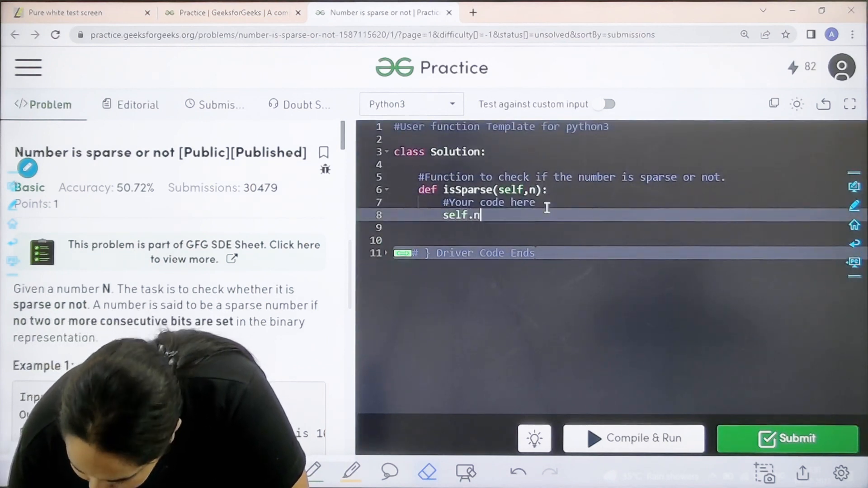
text(=m)
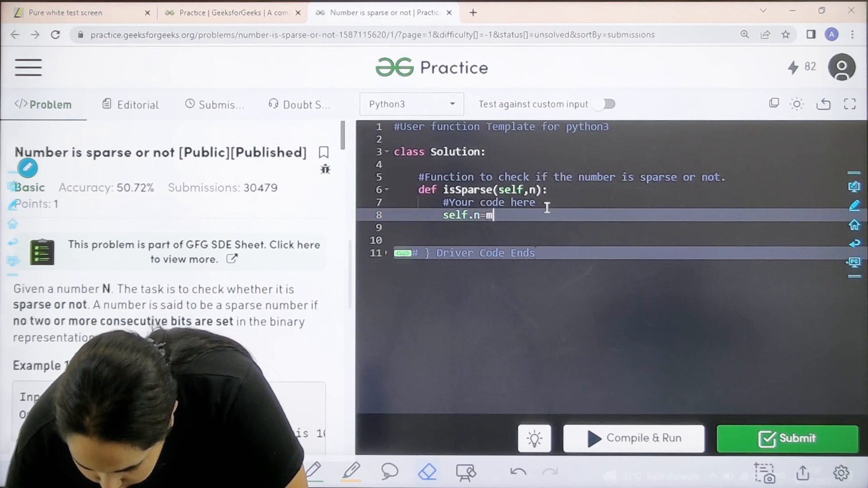
text(n)
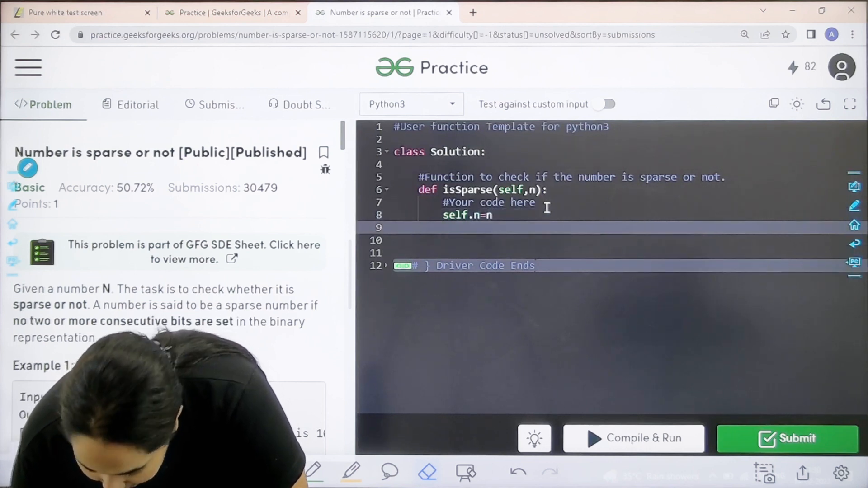
text(if()
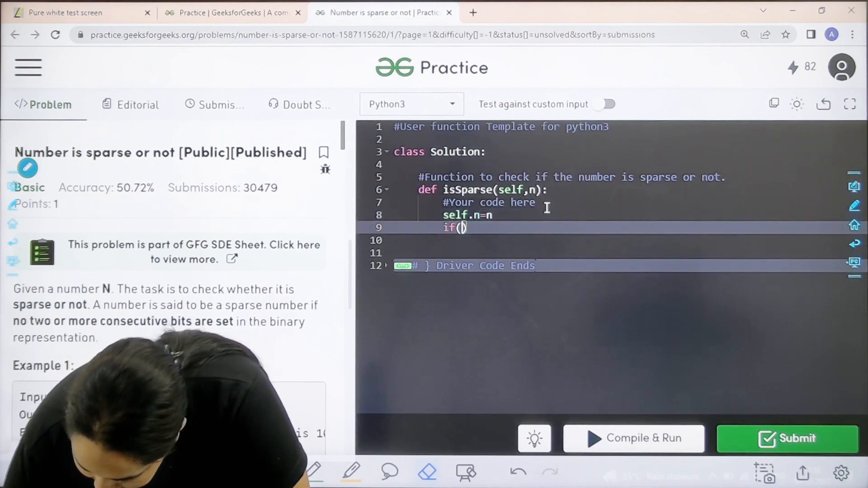
text(n&)
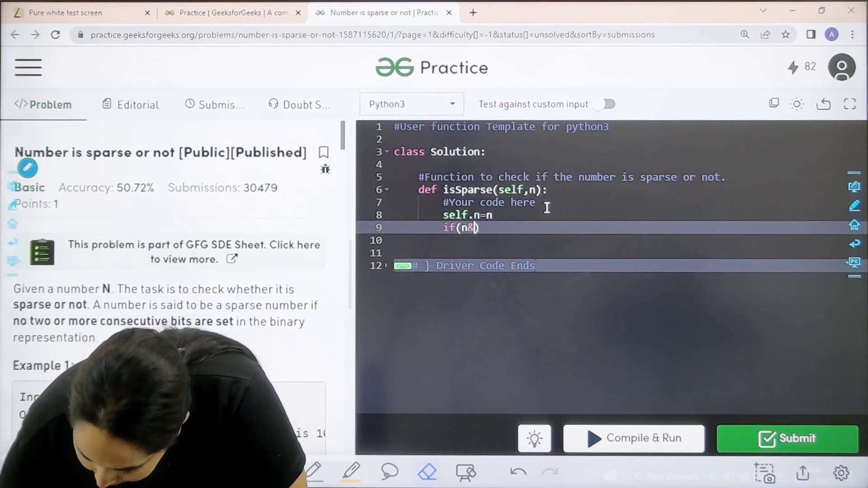
text((n>>1))
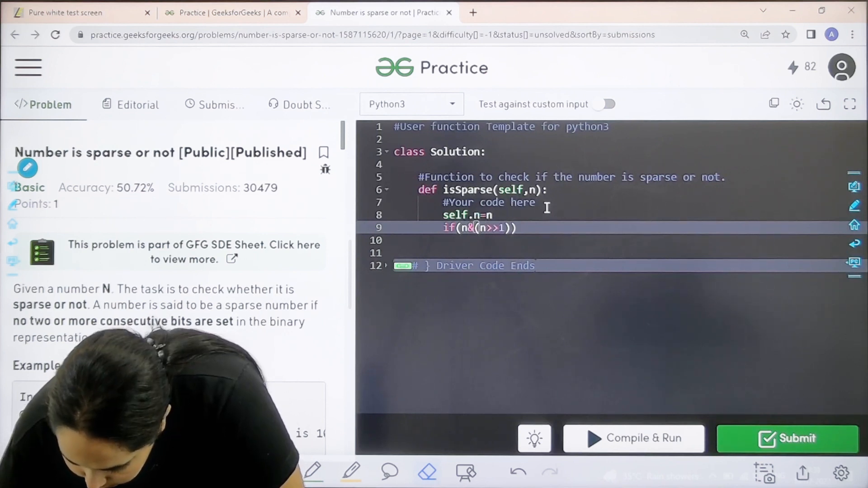
text(:)
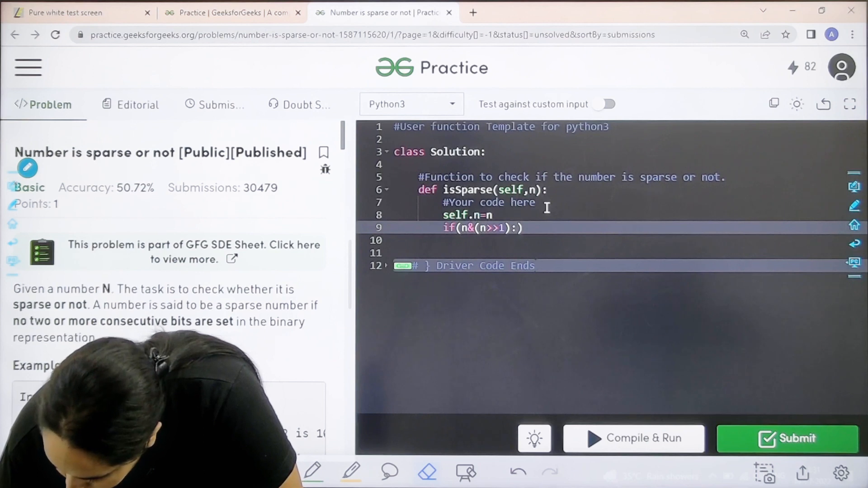
text(==)
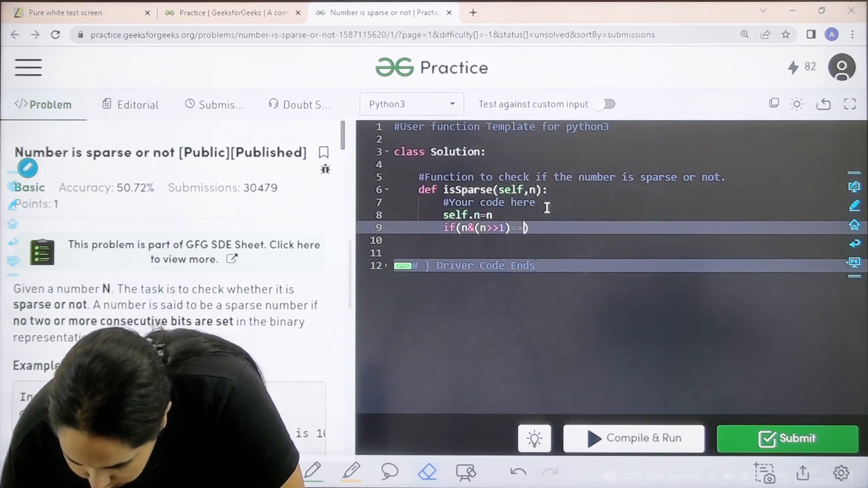
text(0))
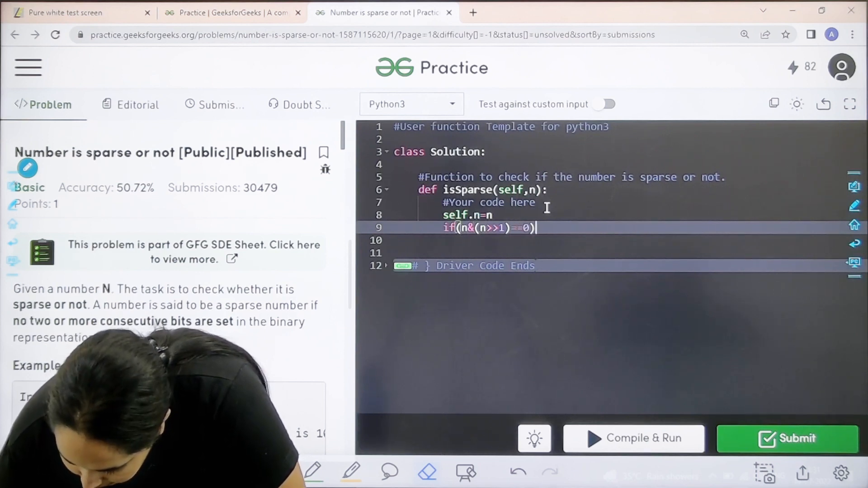
text(:)
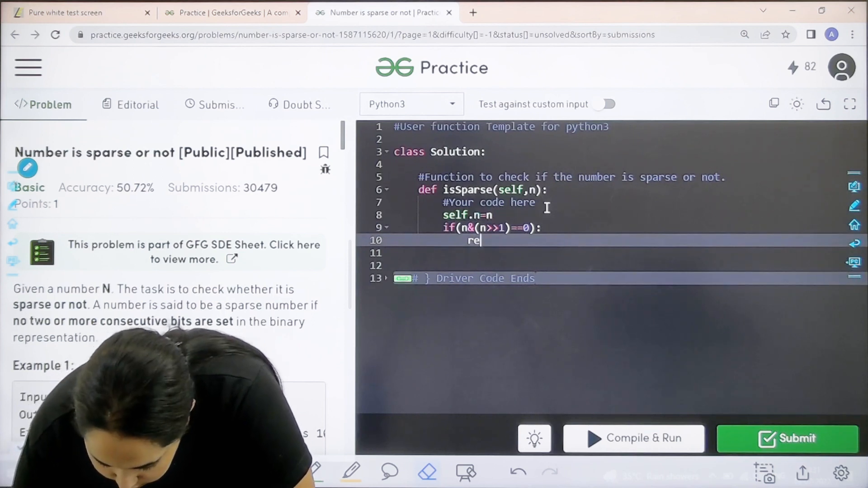
text(turn 1)
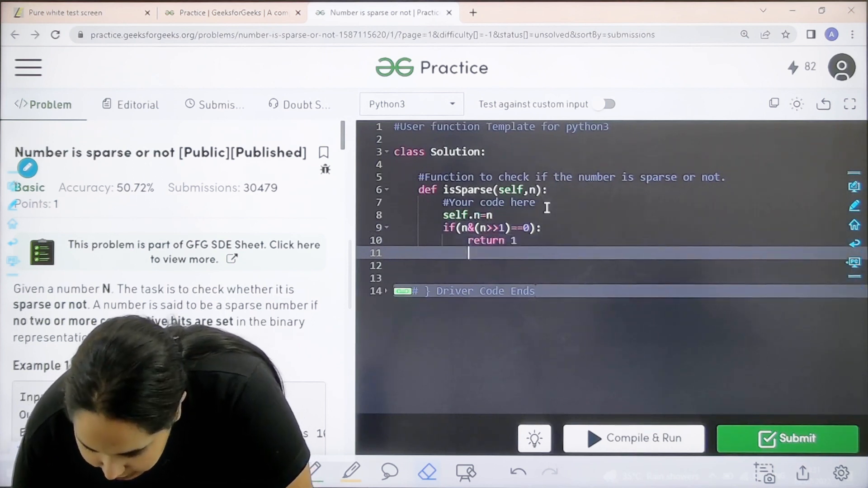
text(return)
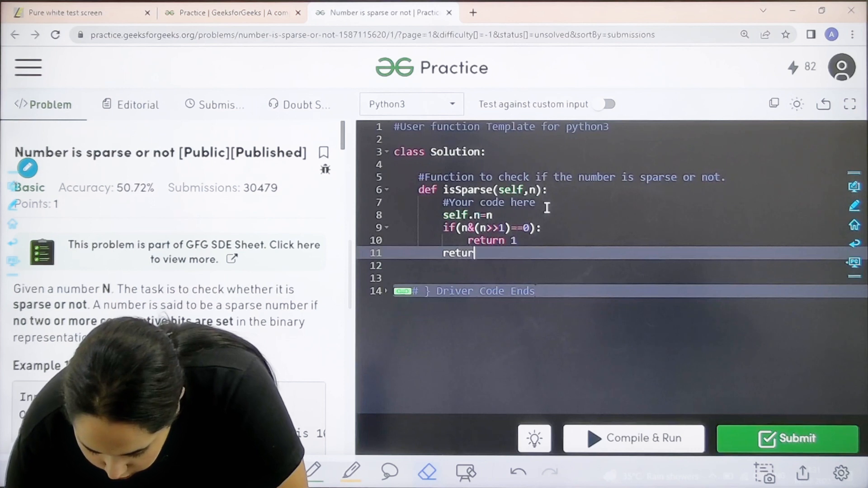
text(0)
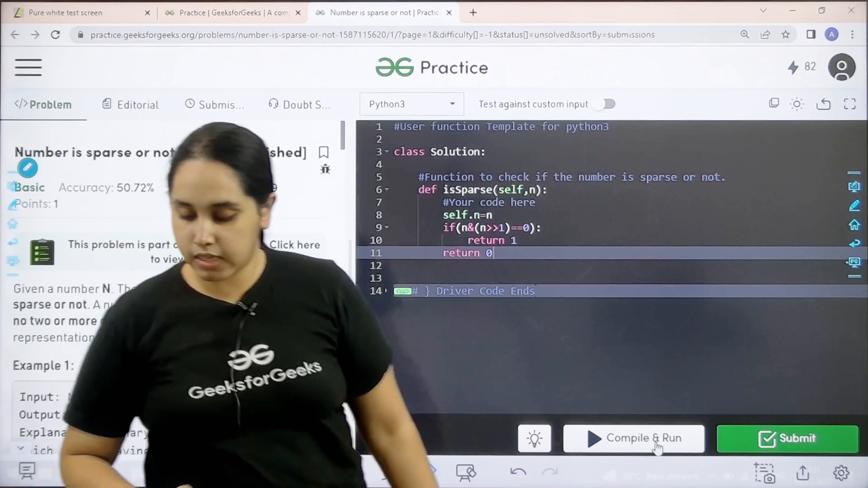
Step: Compile & Run on sample input, then Submit to pass all 100110 test cases
click(633, 439)
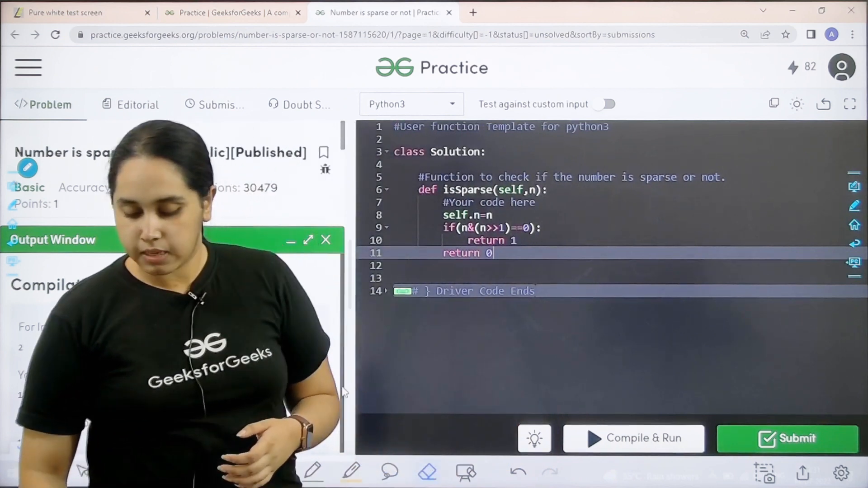
click(632, 438)
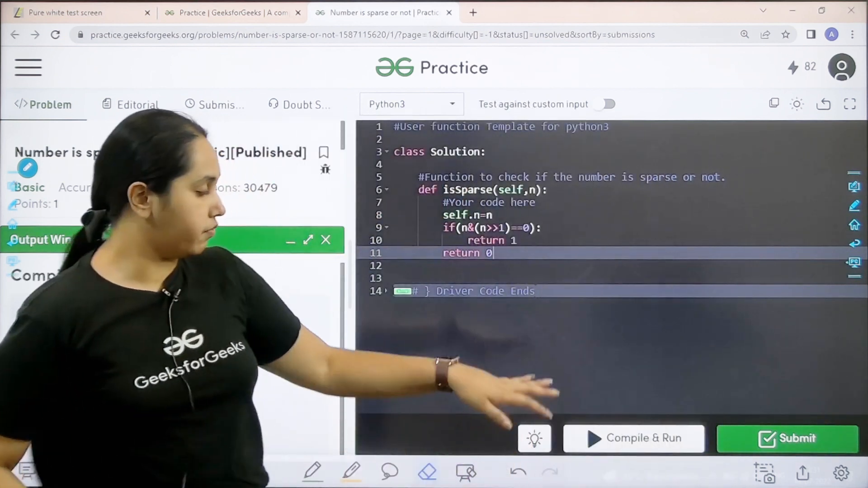
click(633, 437)
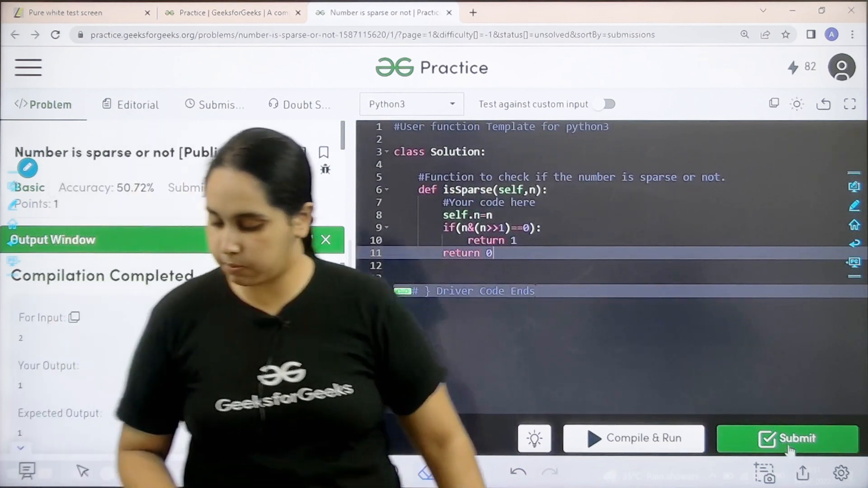
click(788, 438)
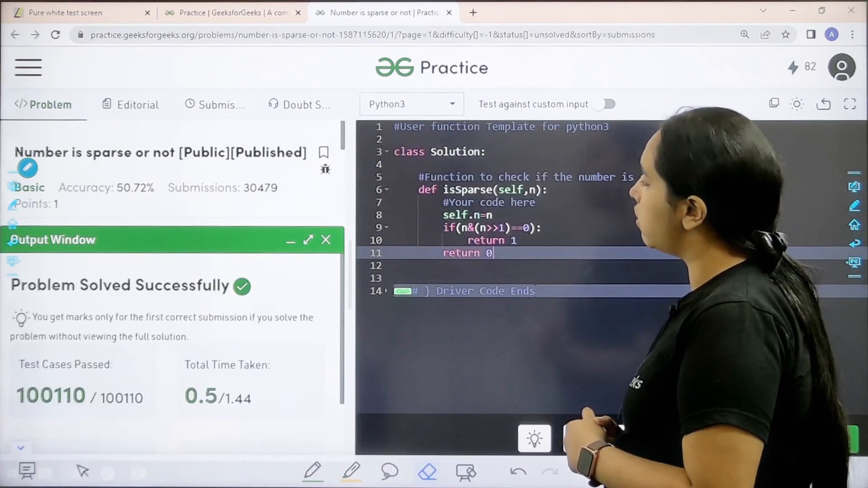